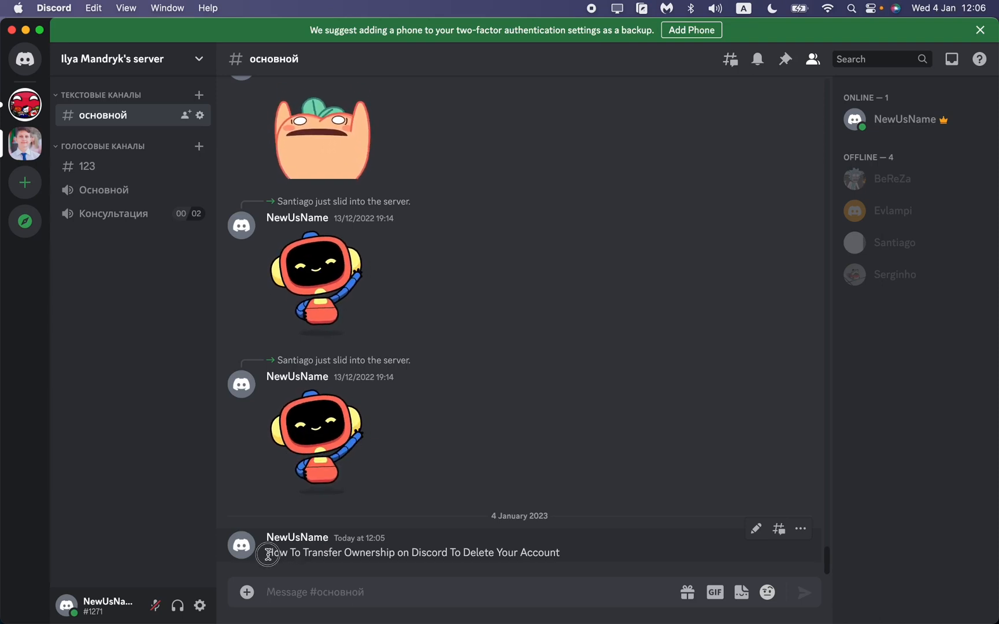
Step: Attempt to delete the account from User Settings and dismiss the server-ownership warning
drag(267, 552, 426, 553)
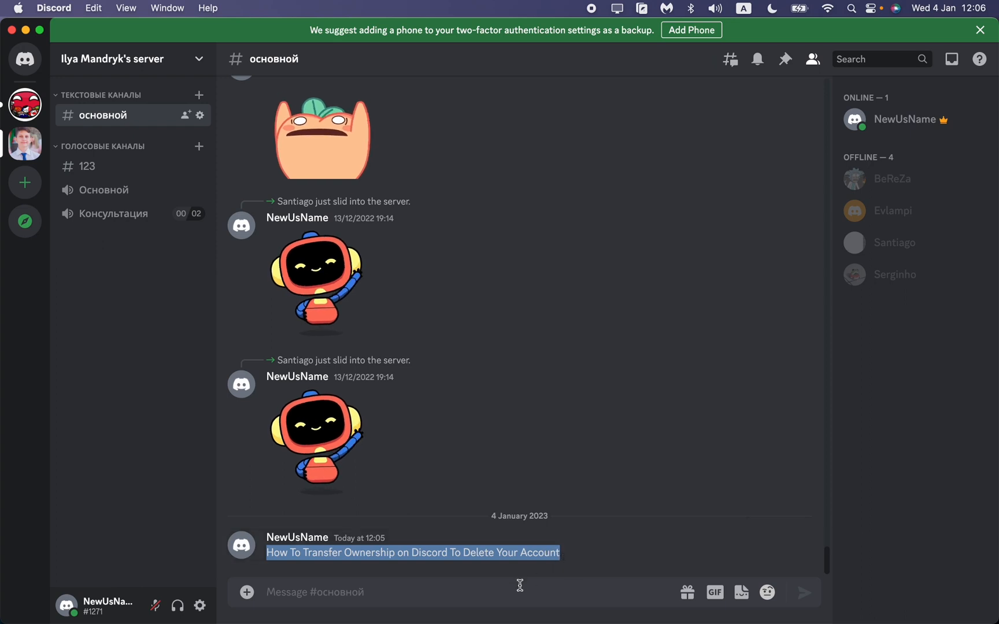
click(151, 320)
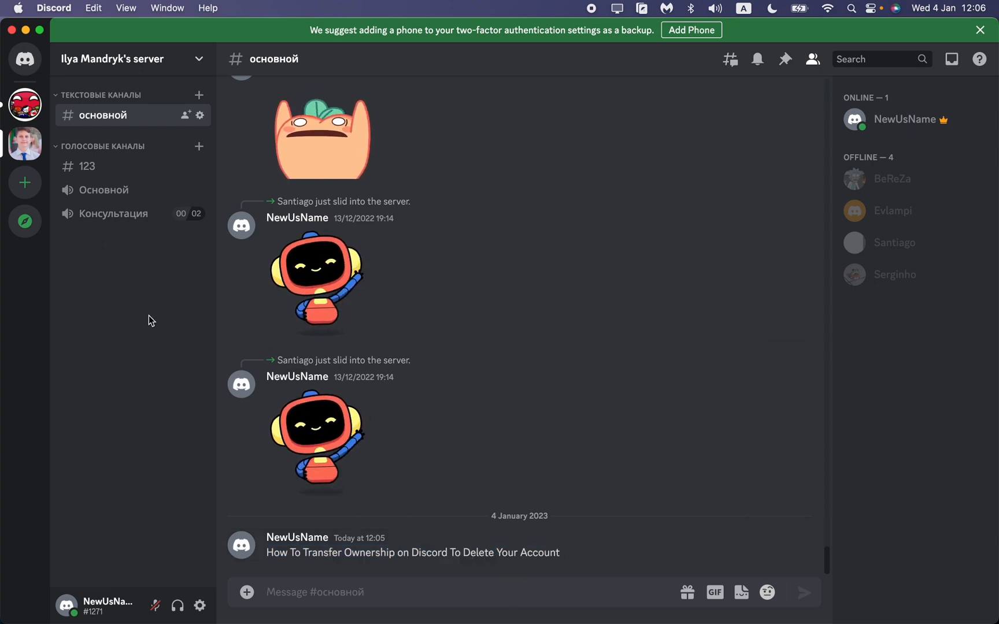
mouse_move(141, 305)
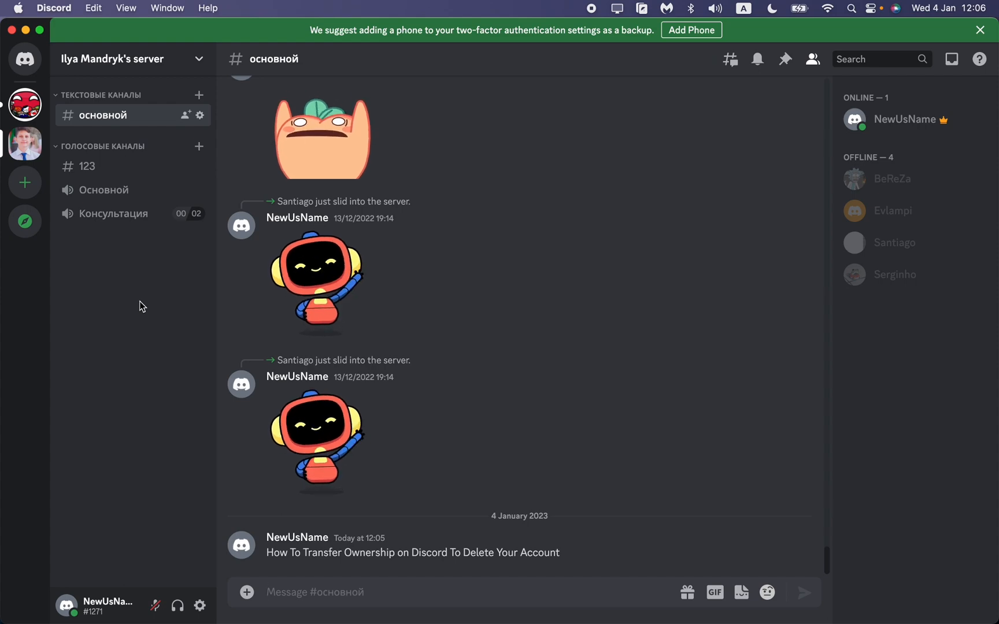
mouse_move(199, 605)
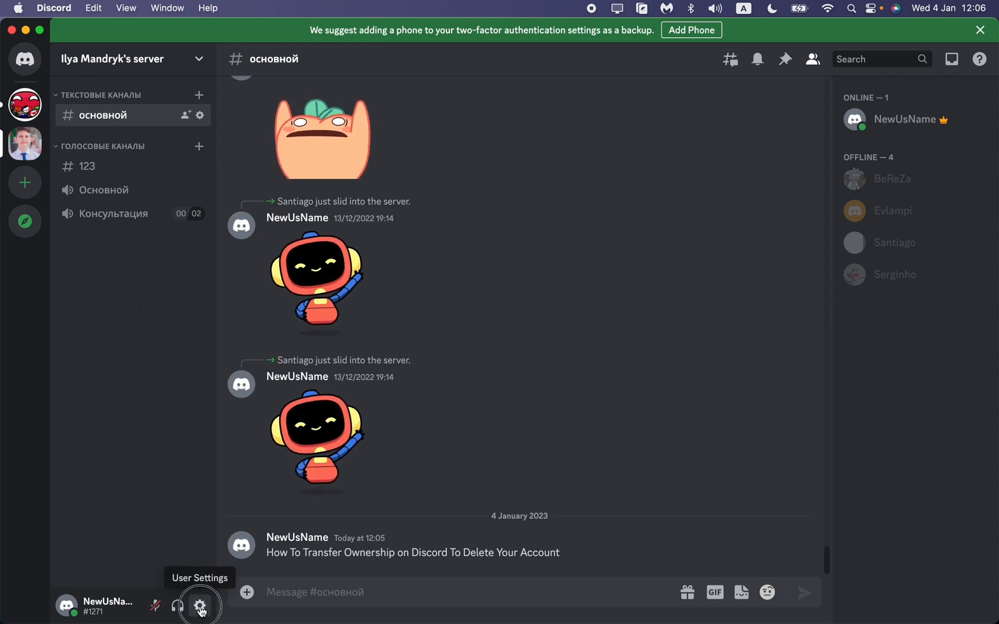
click(199, 605)
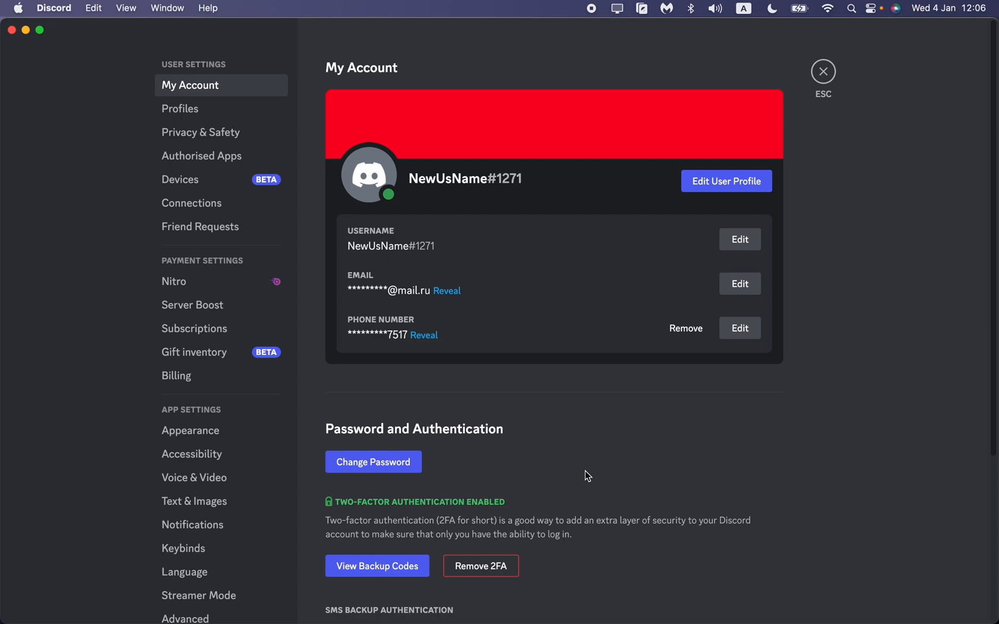
scroll(down, 3)
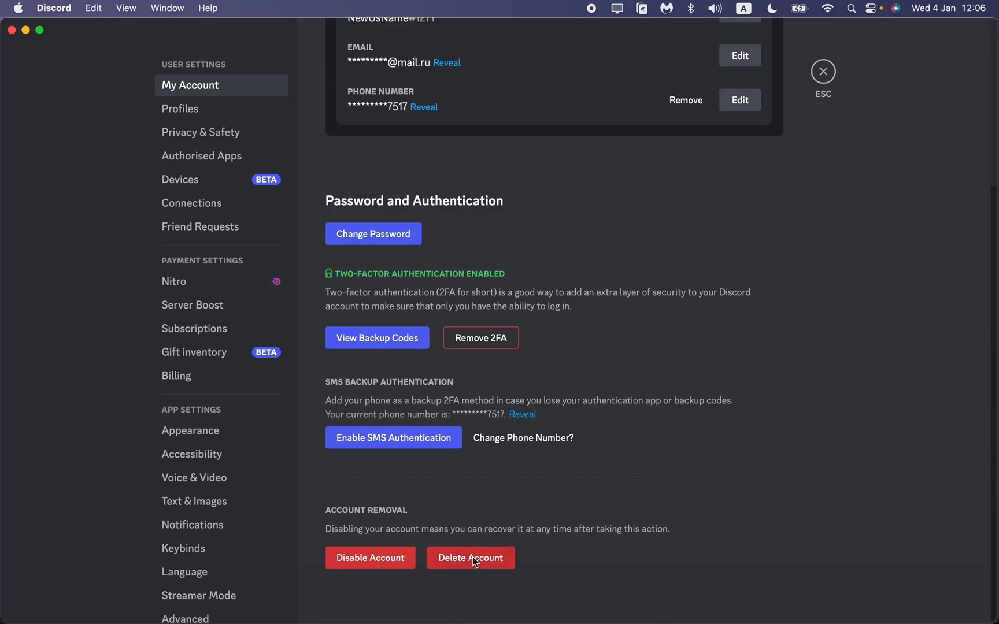
click(470, 557)
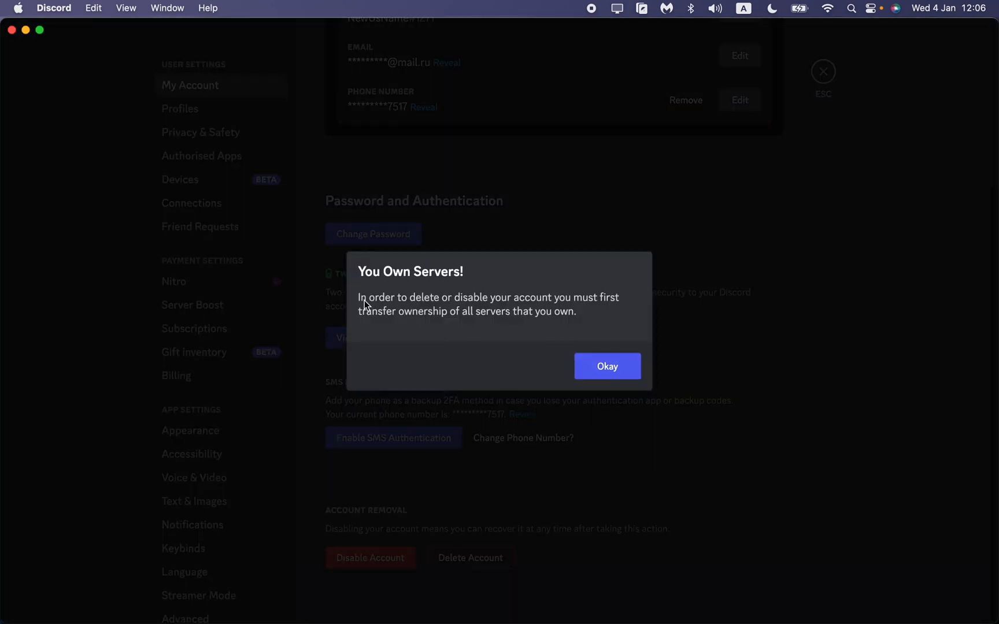
mouse_move(539, 312)
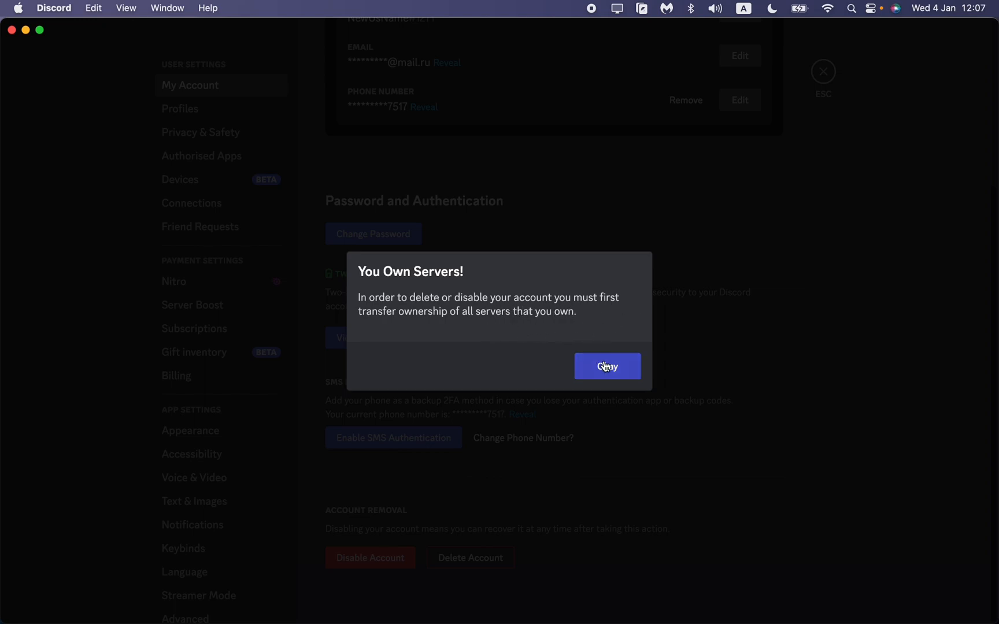
click(606, 365)
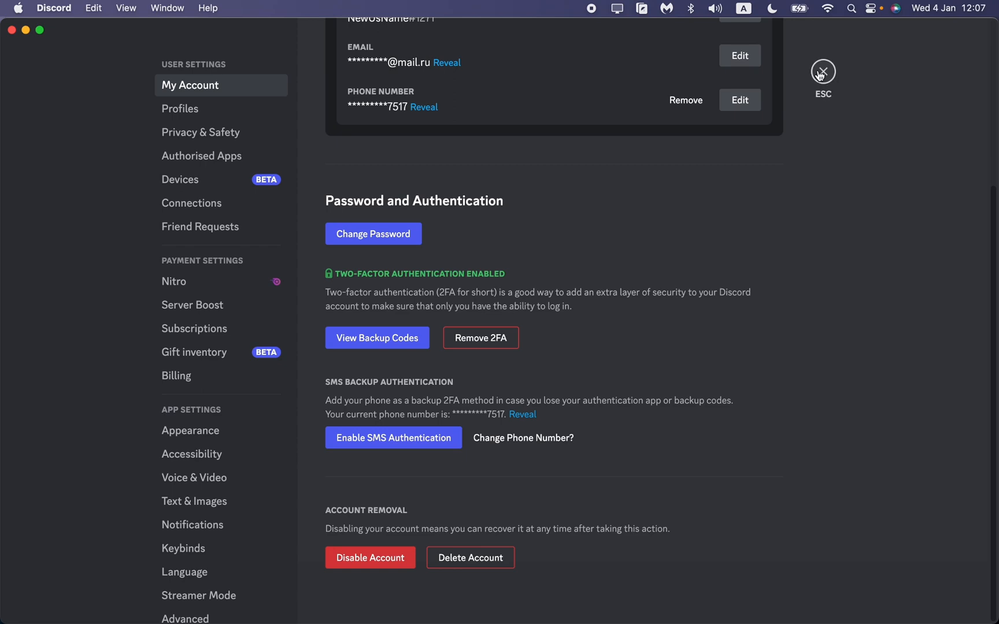
click(823, 70)
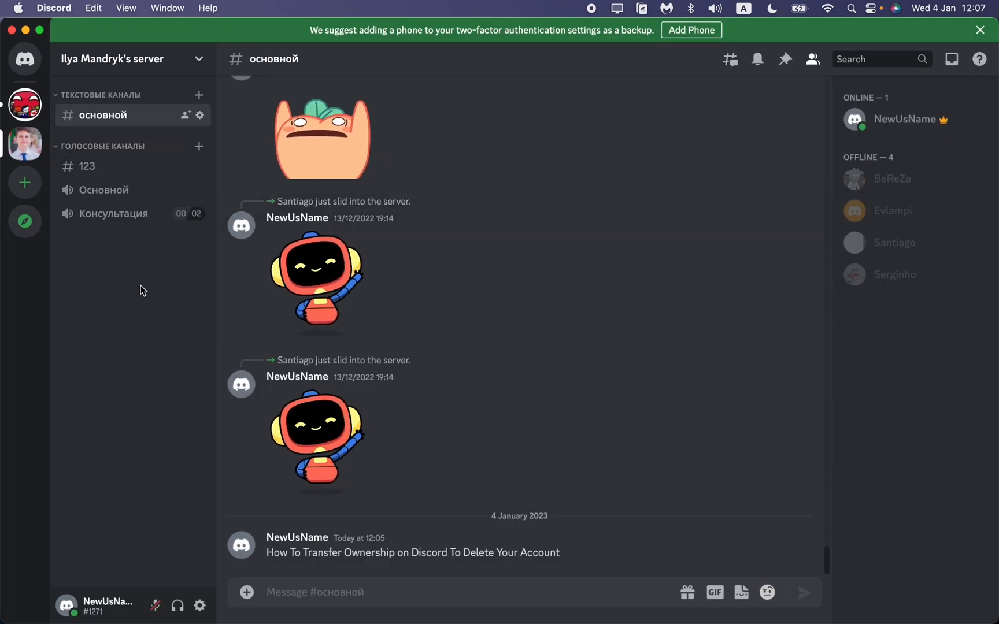
mouse_move(24, 142)
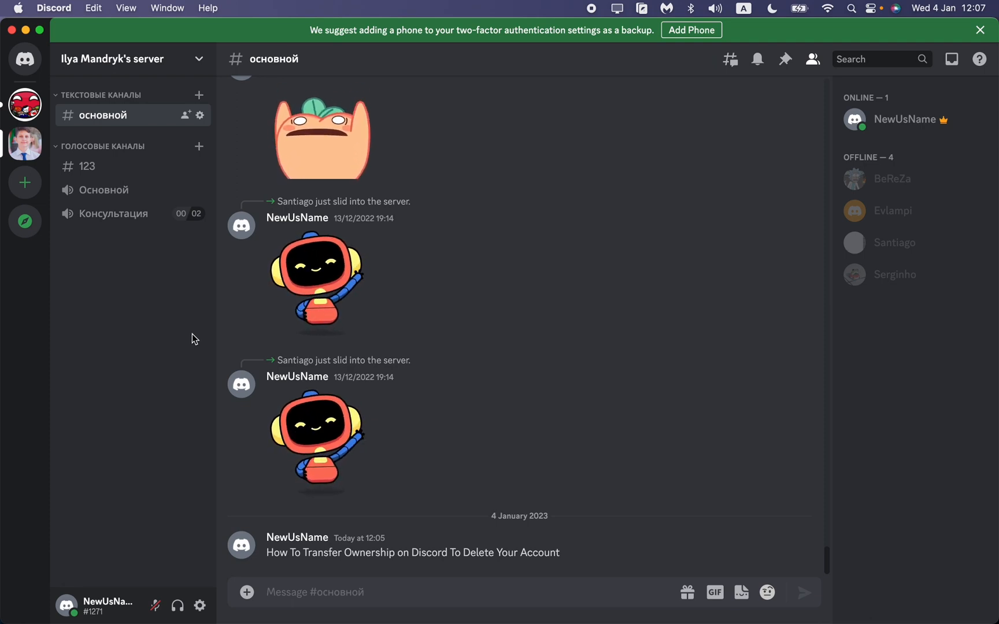
mouse_move(25, 104)
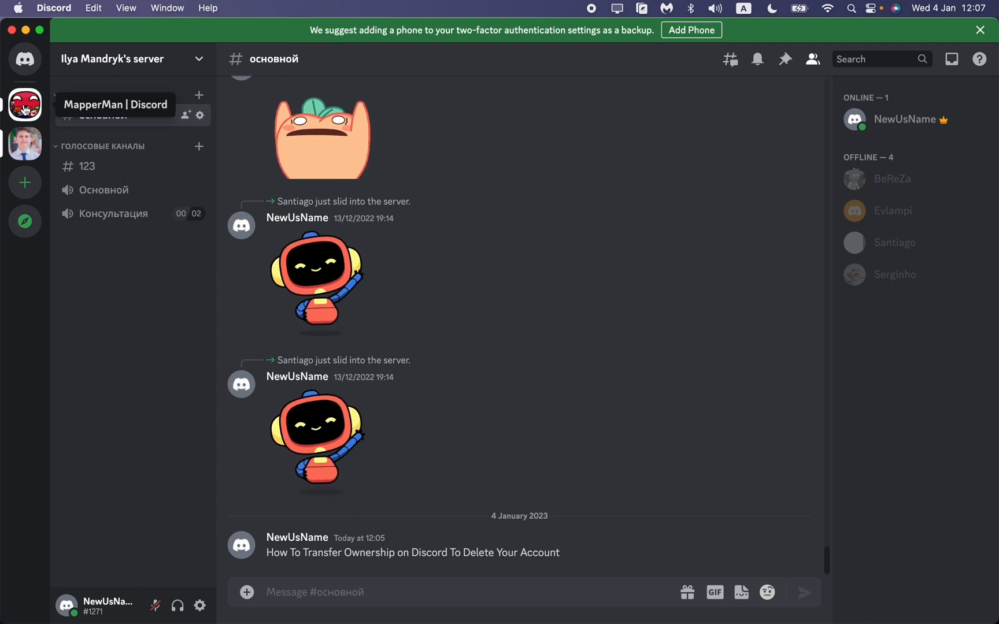
Step: From the MapperMan | Discord server options, start Delete Server in its settings, then cancel
click(127, 59)
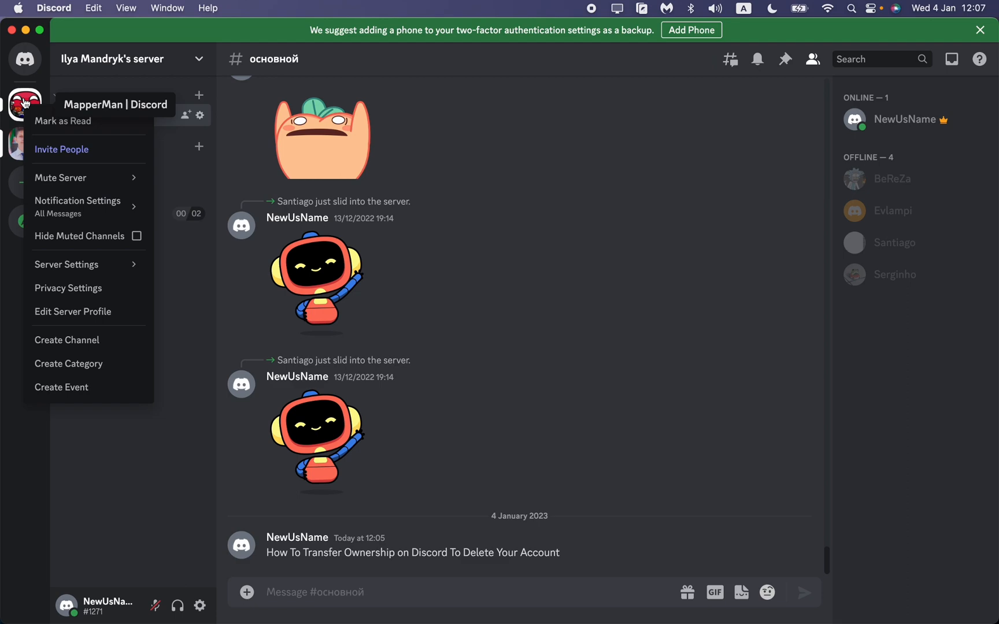
click(93, 267)
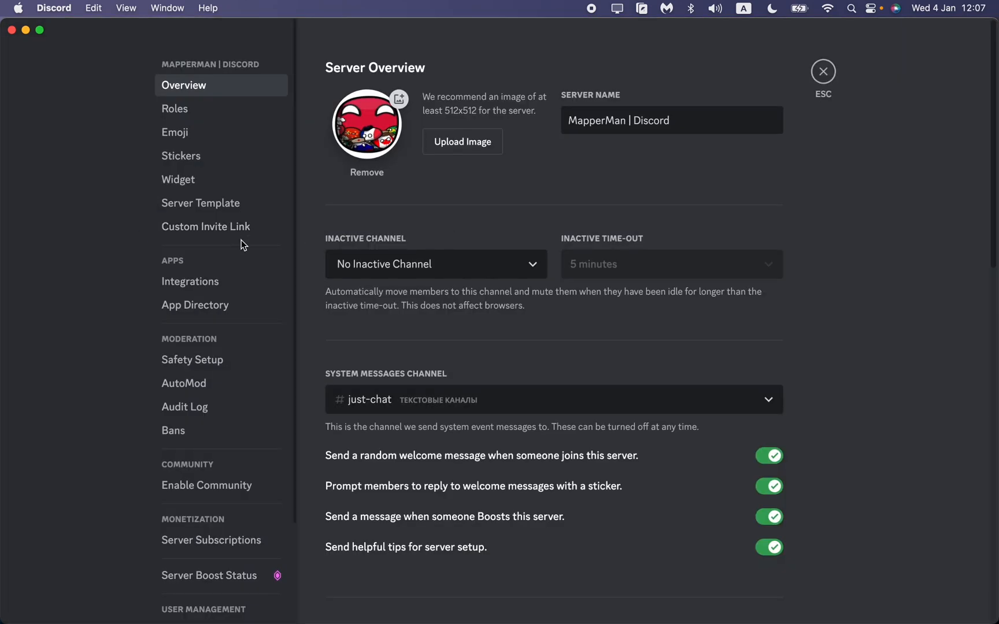
scroll(down, 3)
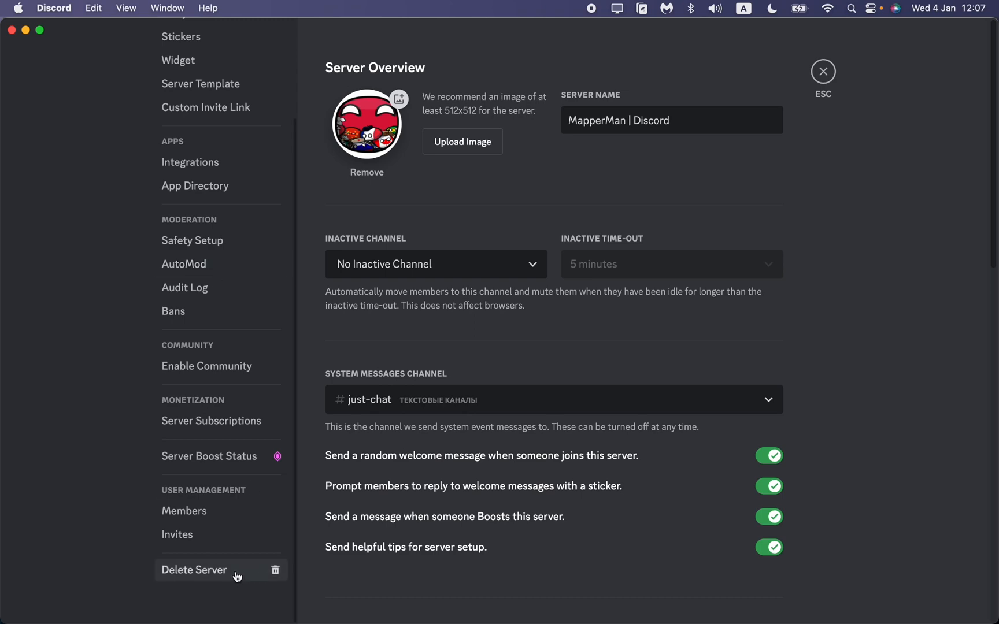
click(195, 570)
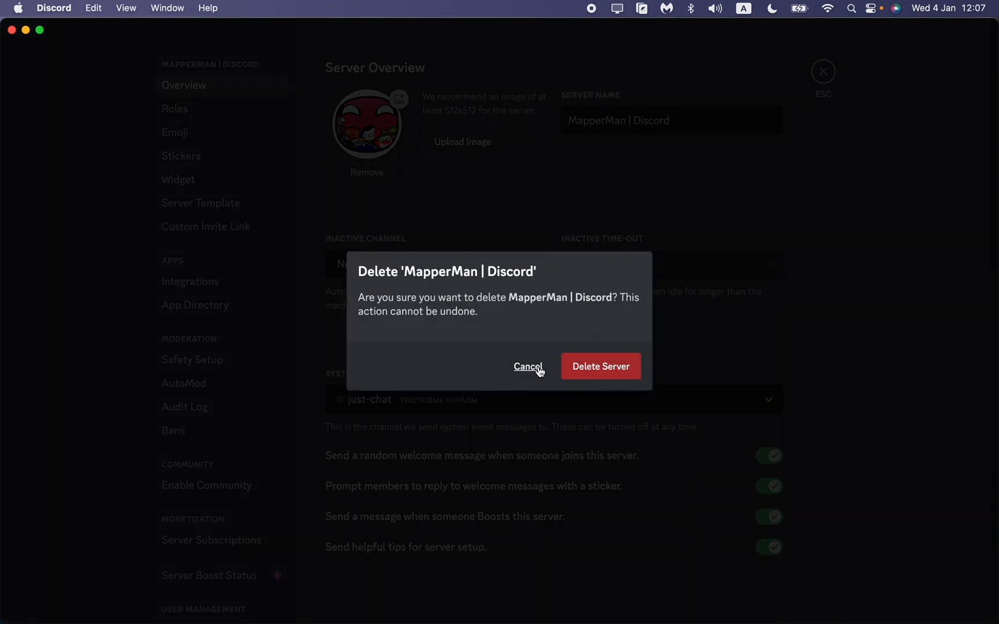
click(528, 366)
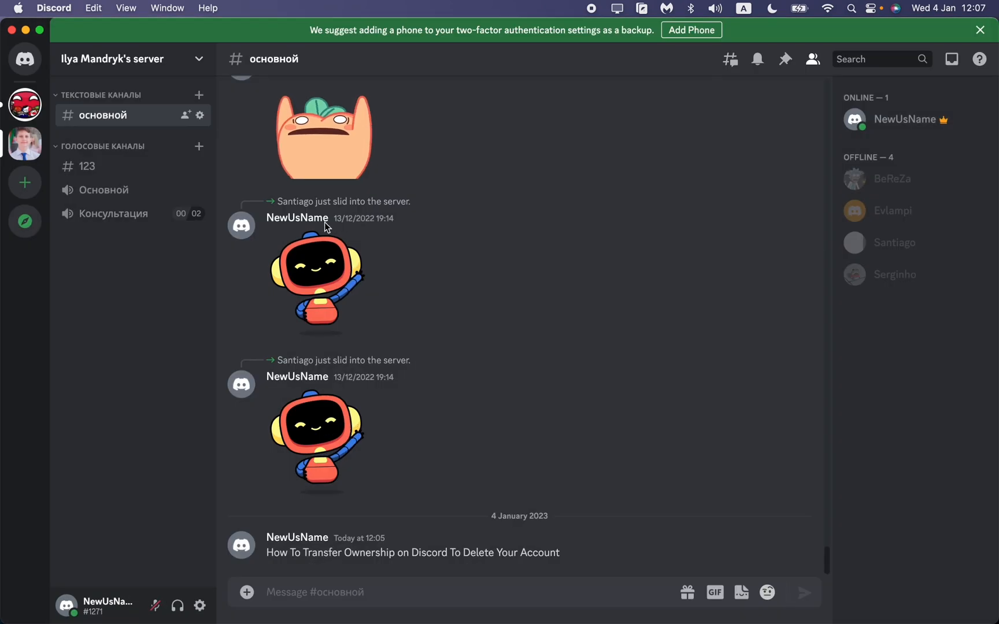
mouse_move(296, 217)
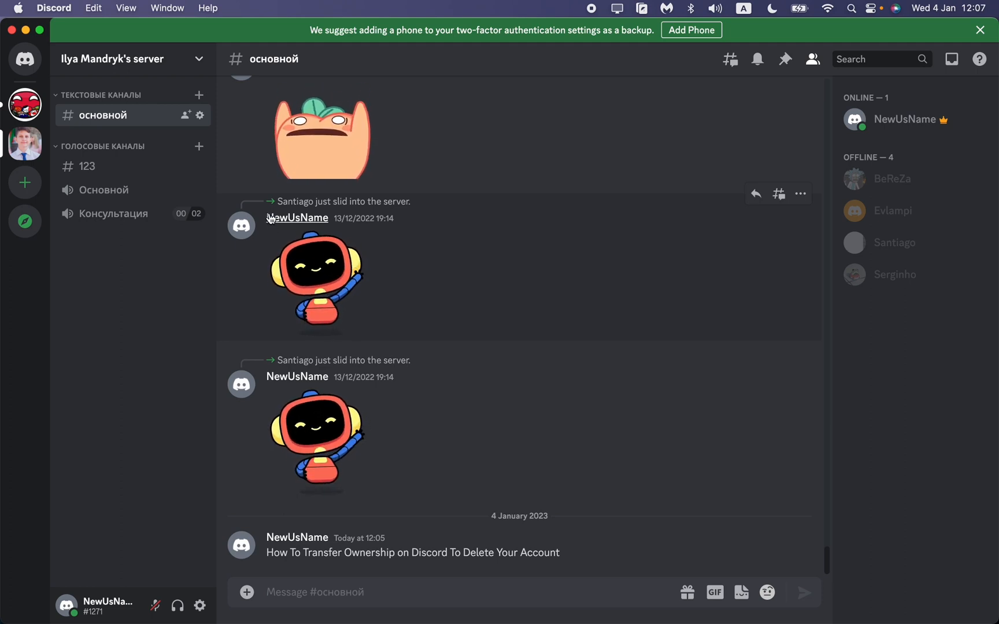
mouse_move(323, 267)
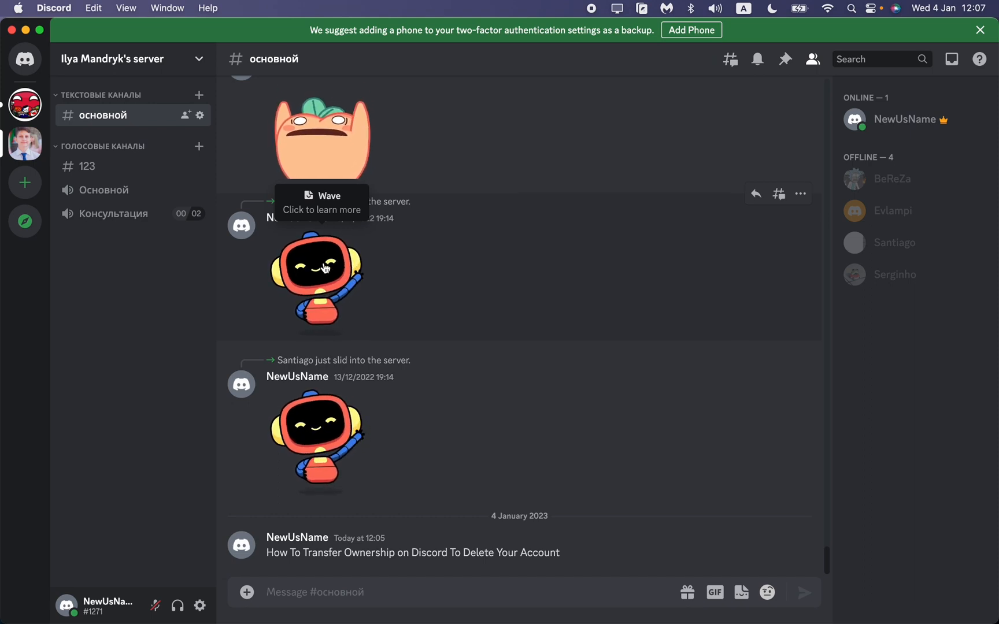
mouse_move(186, 241)
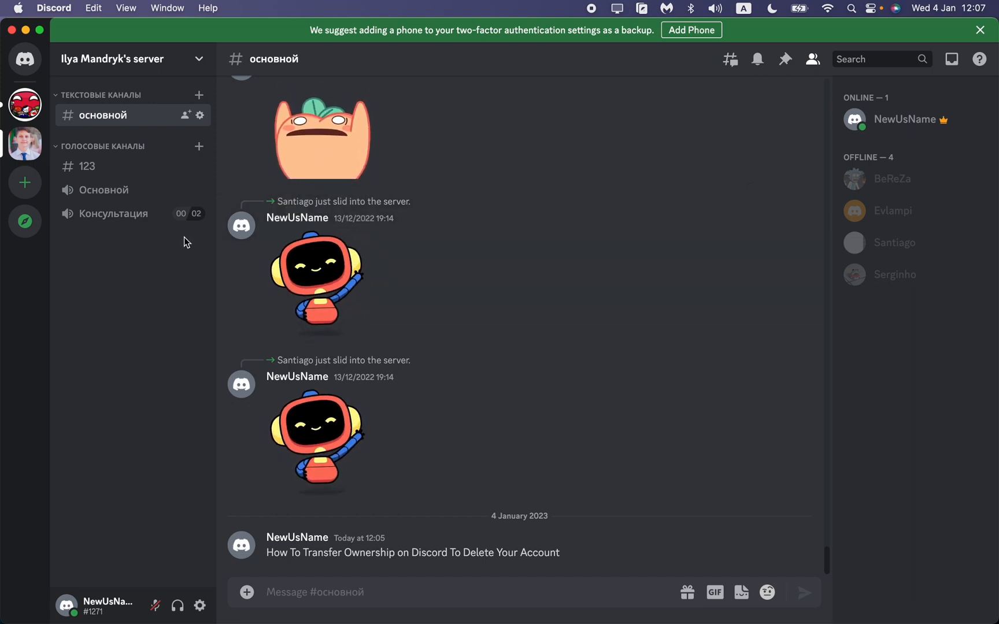
mouse_move(25, 142)
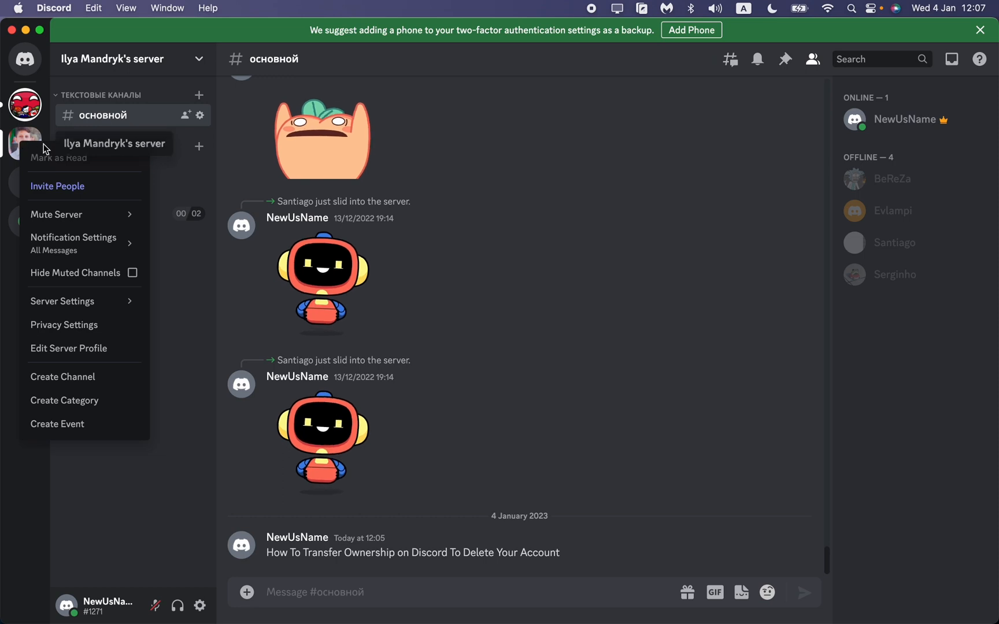
mouse_move(63, 301)
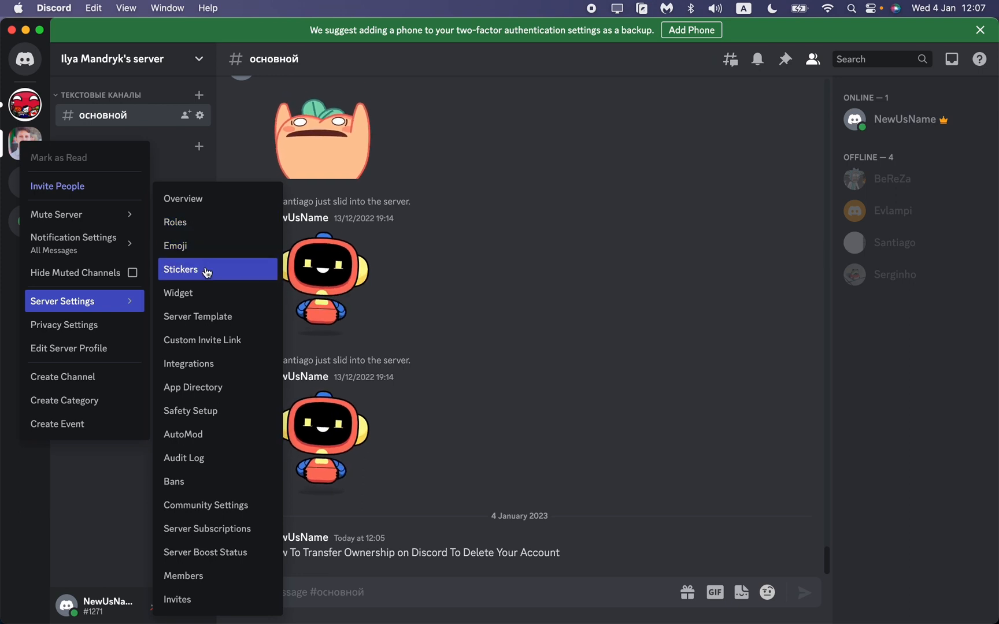
mouse_move(184, 576)
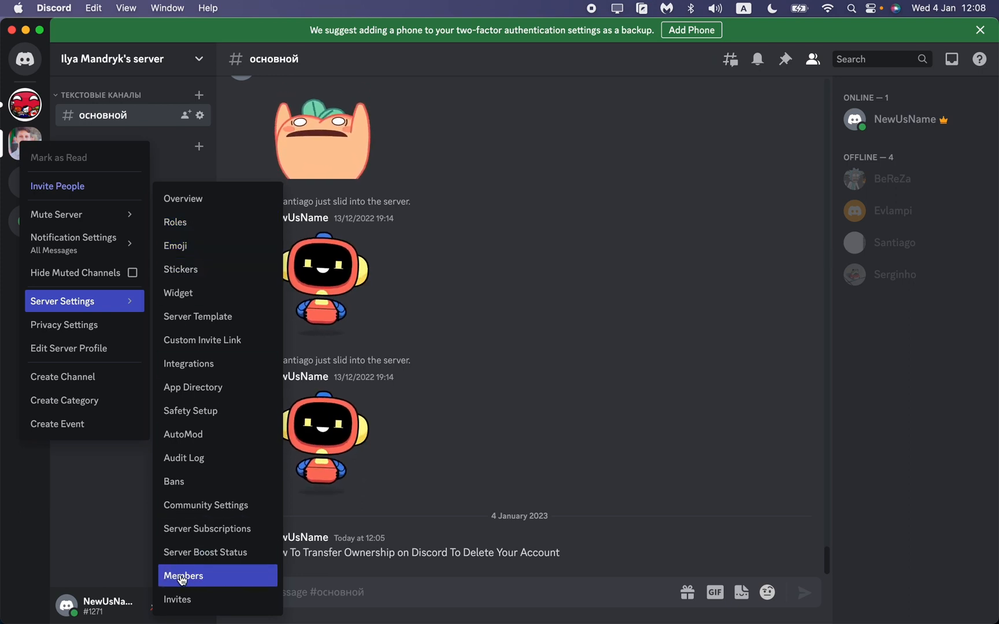
Step: Show the Members page of the server settings listing all five members
click(185, 576)
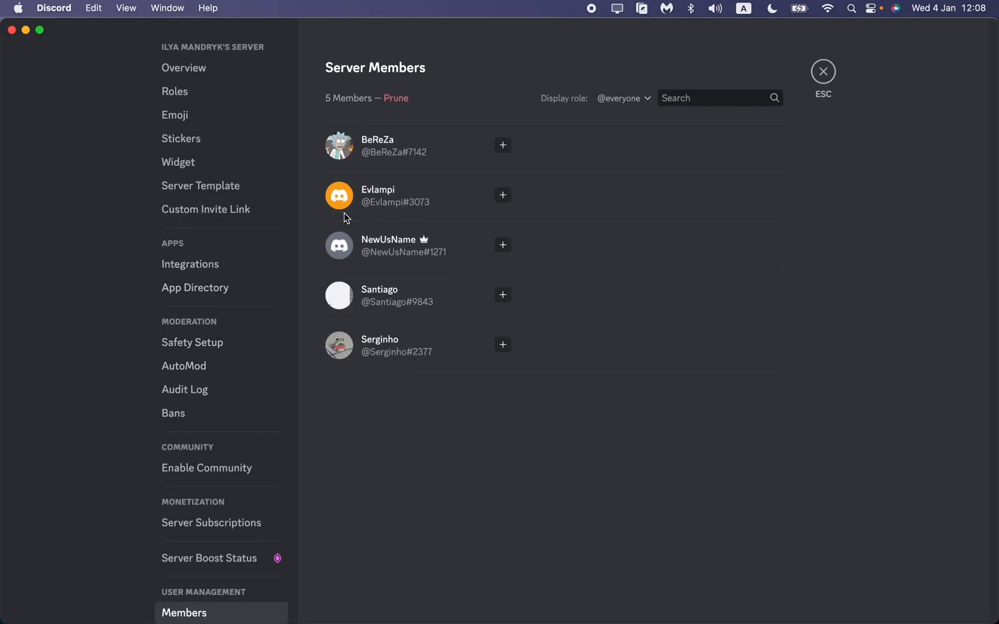
mouse_move(367, 460)
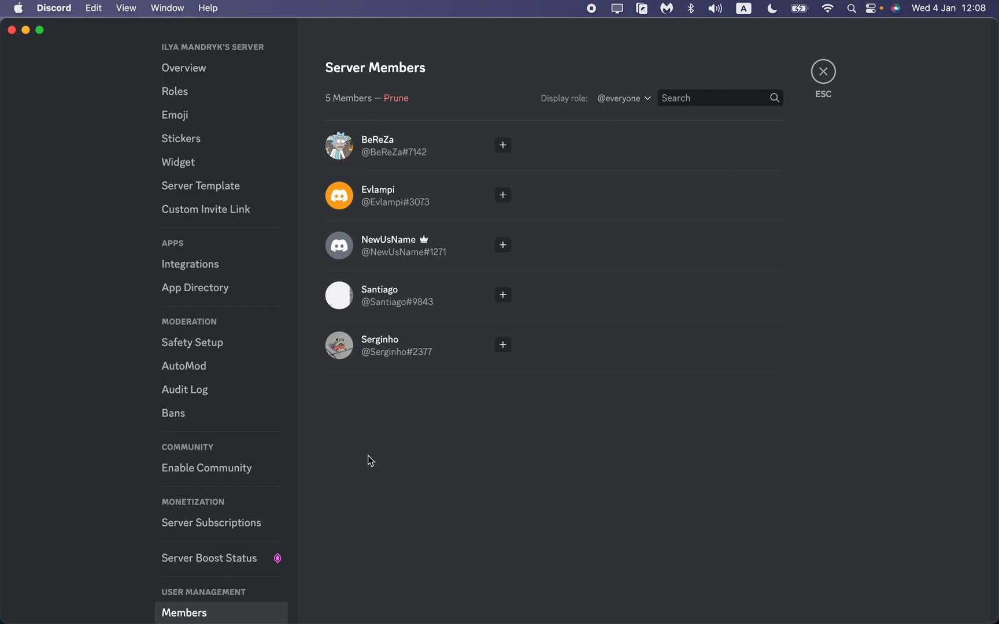
mouse_move(464, 152)
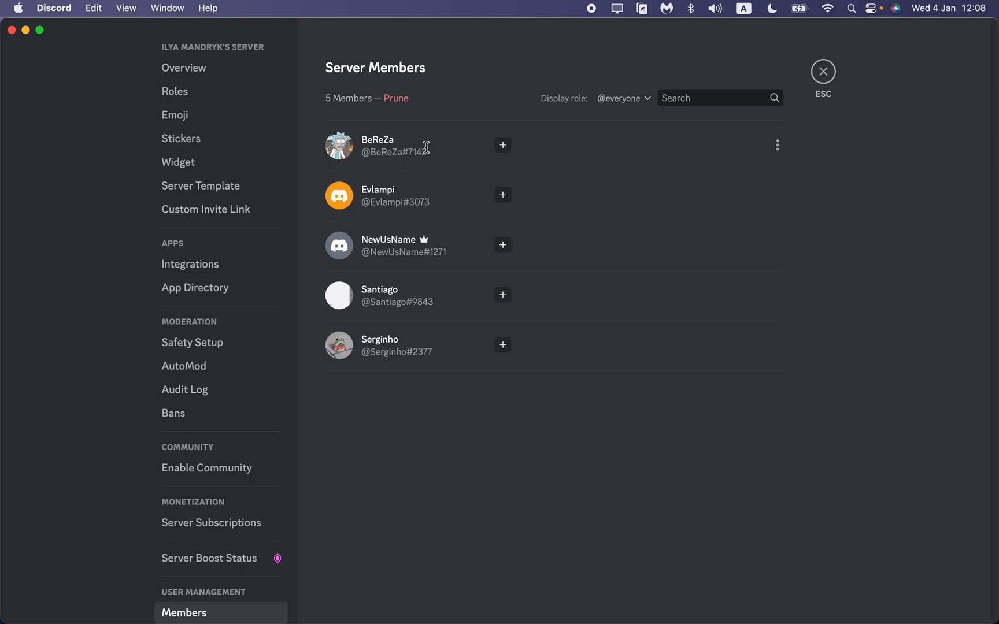
mouse_move(388, 149)
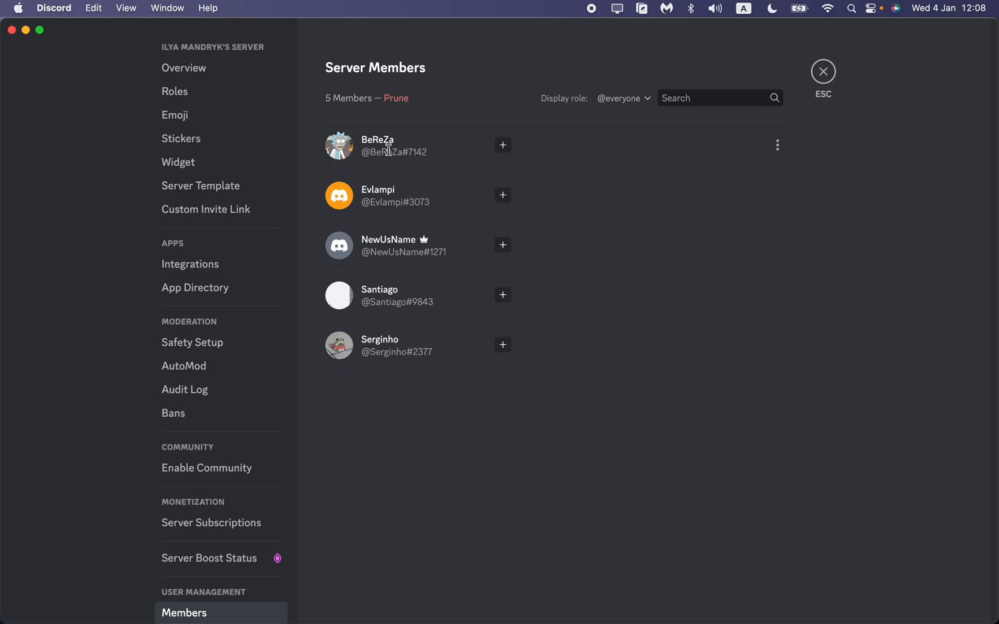
mouse_move(654, 157)
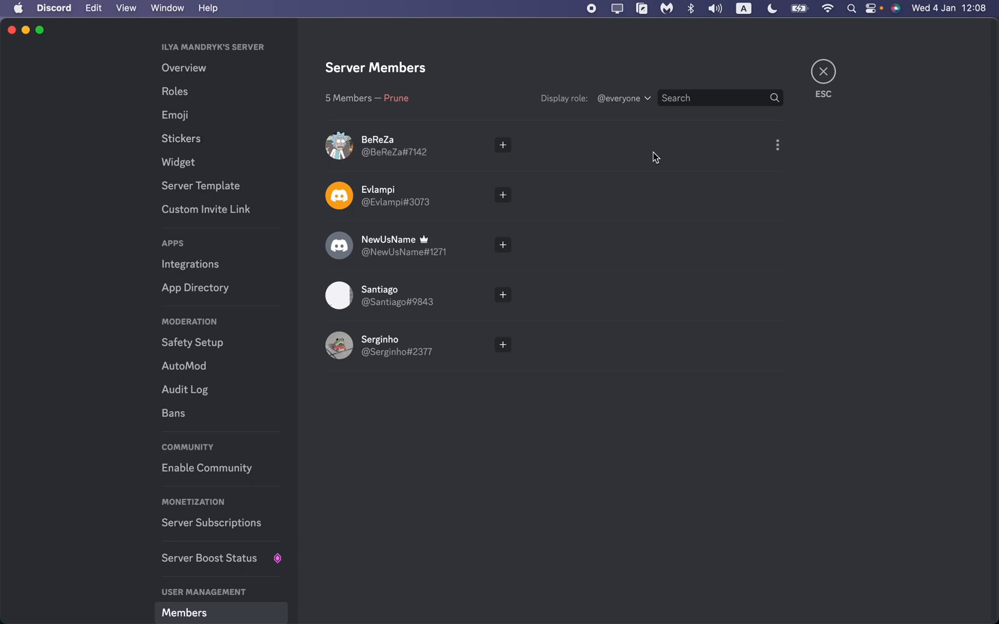
mouse_move(777, 145)
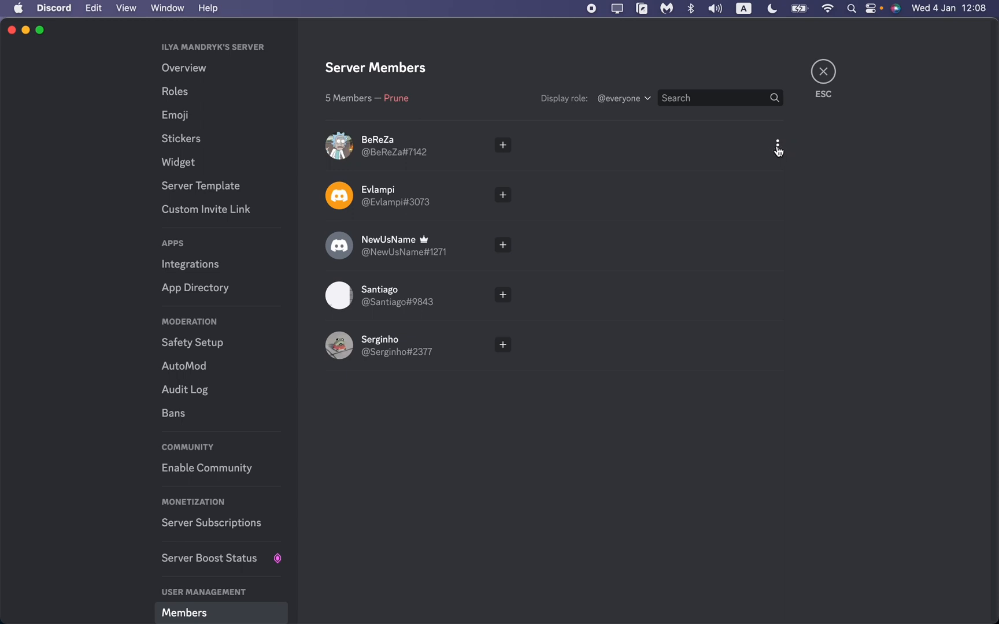
Step: Show BeReZa's member actions menu offering Transfer Ownership, Kick and Ban
click(777, 145)
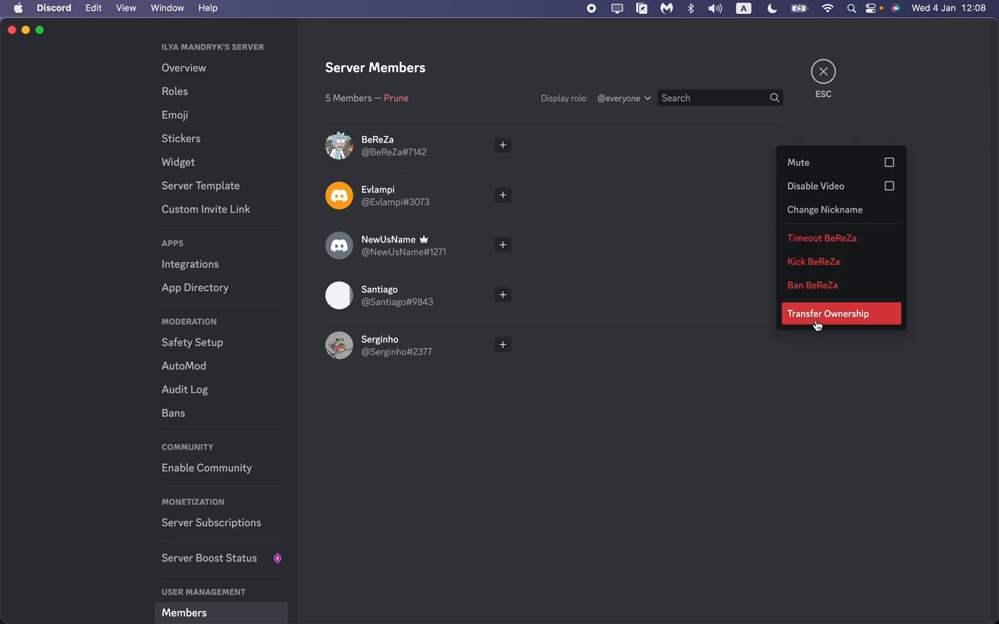
mouse_move(848, 326)
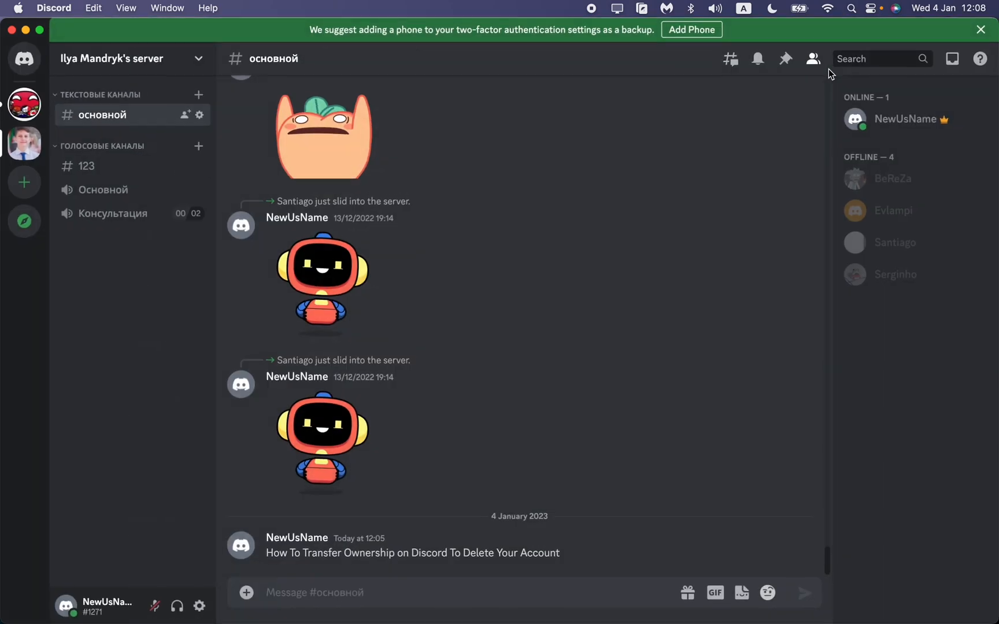
click(199, 606)
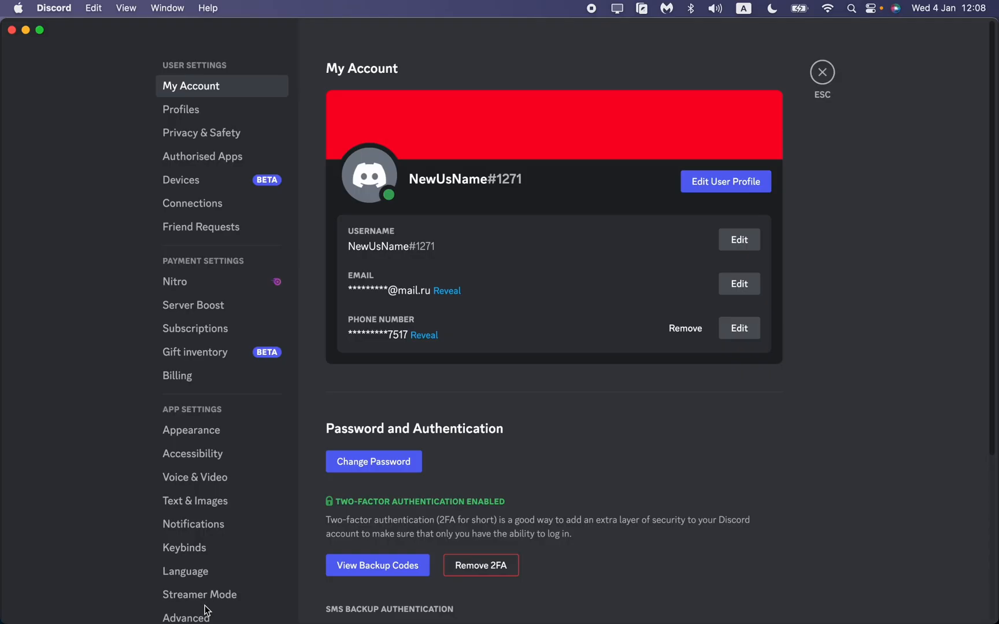
scroll(down, 3)
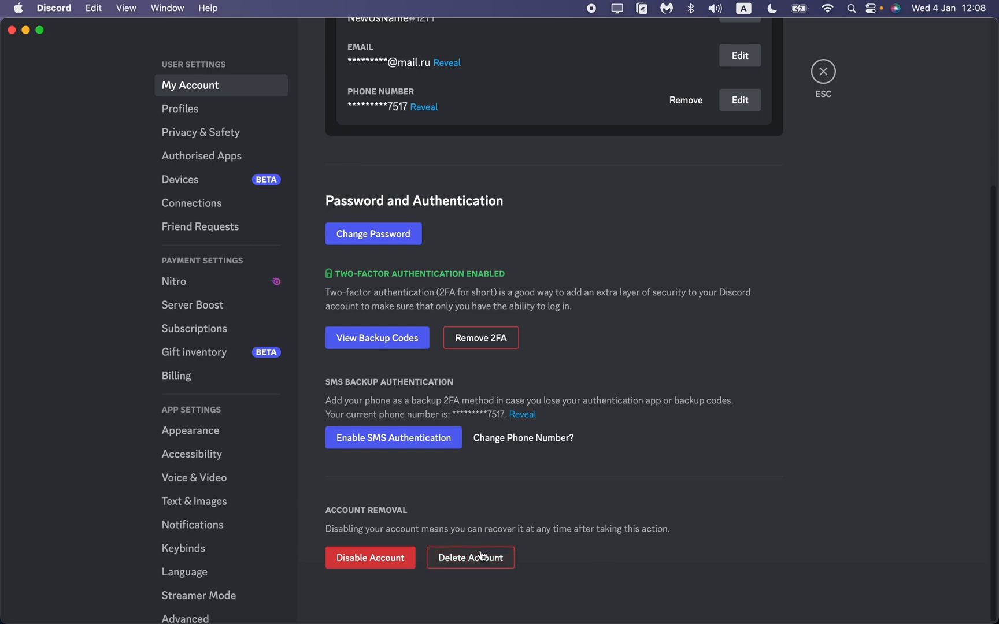
mouse_move(810, 132)
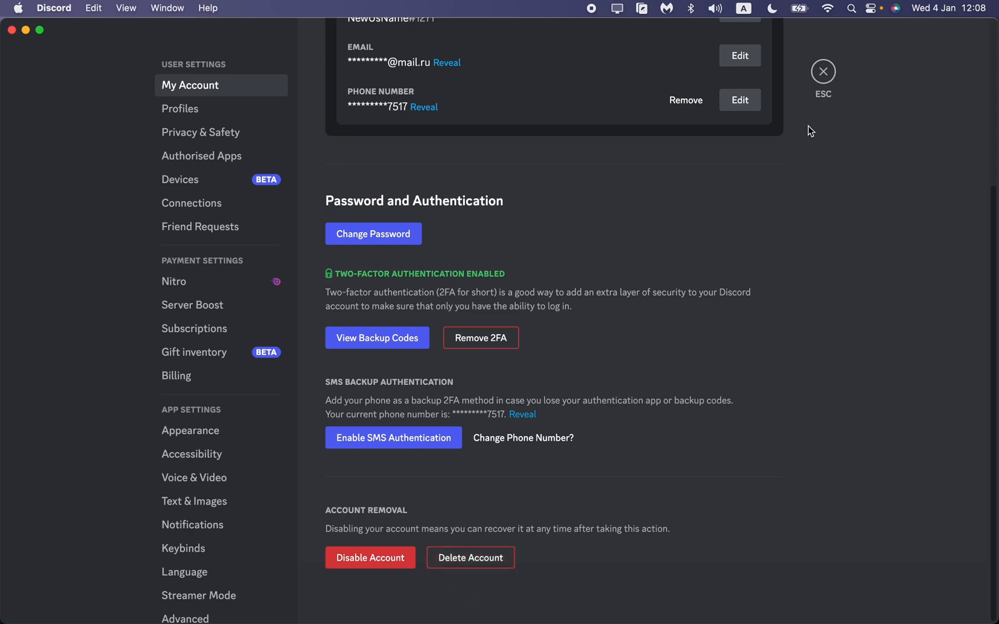
mouse_move(854, 57)
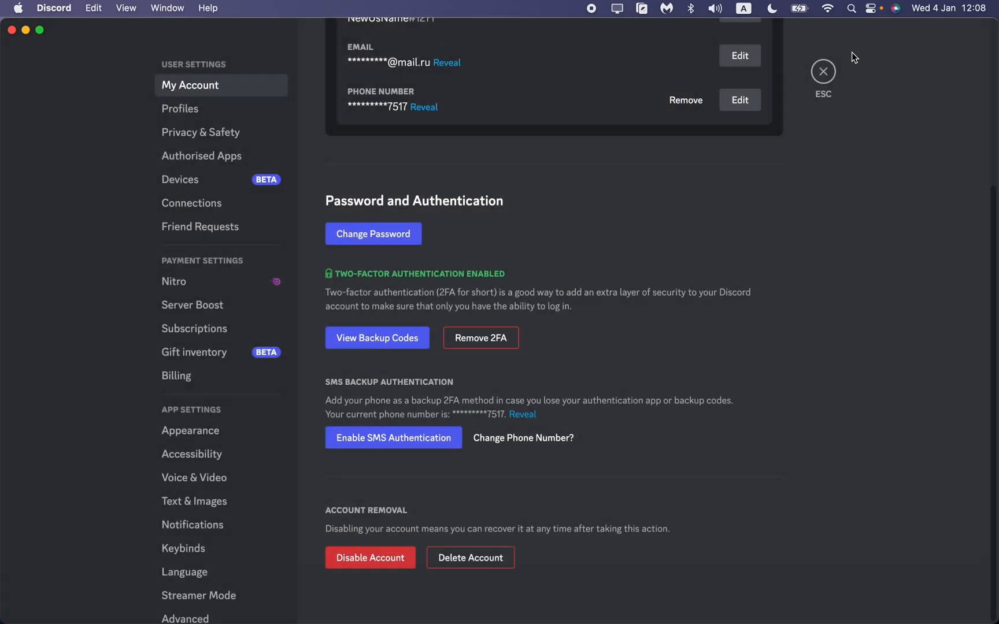
click(823, 71)
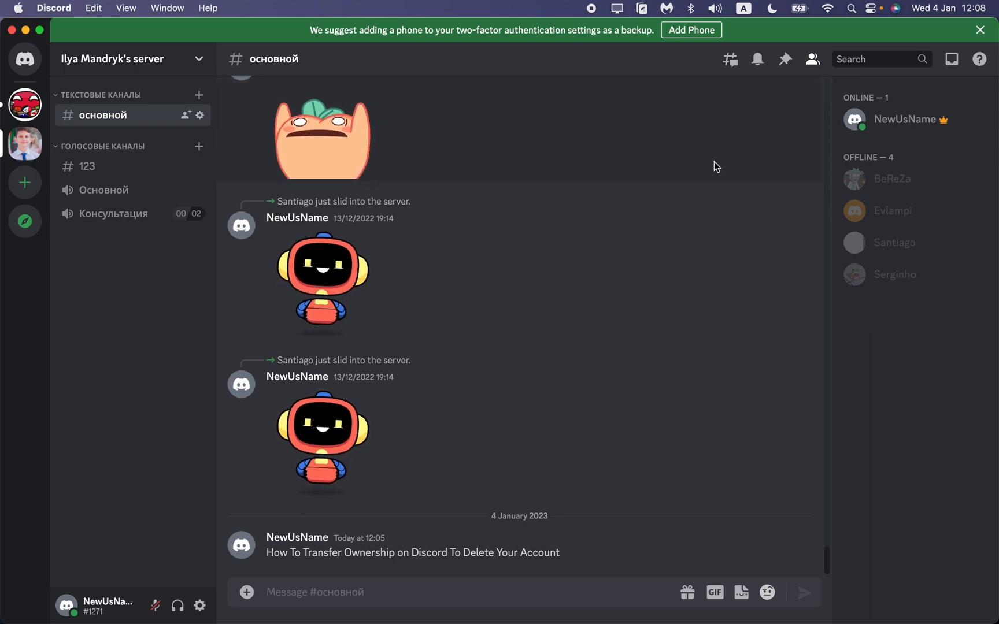
mouse_move(604, 17)
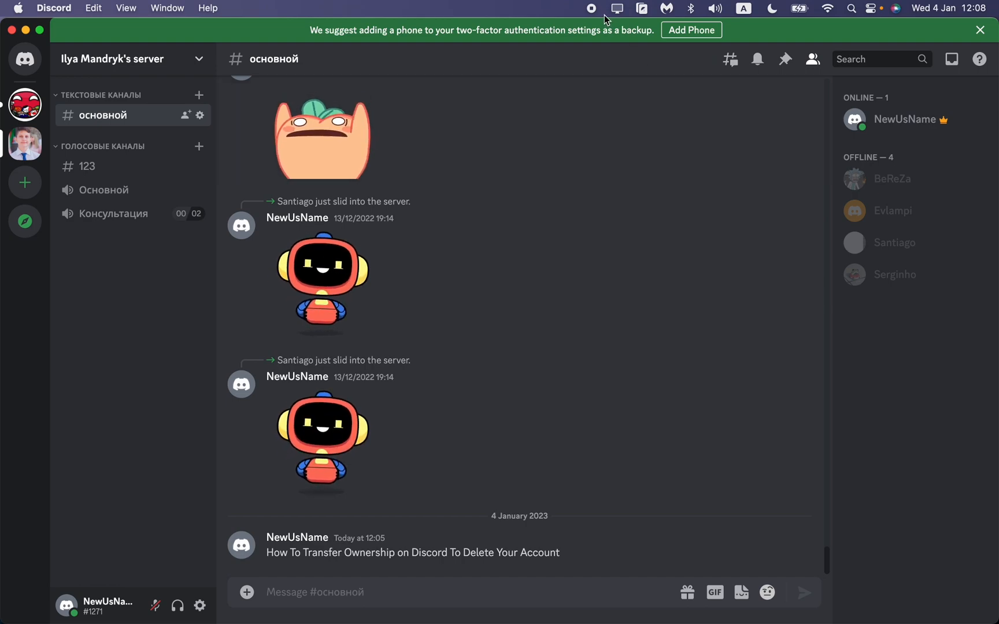